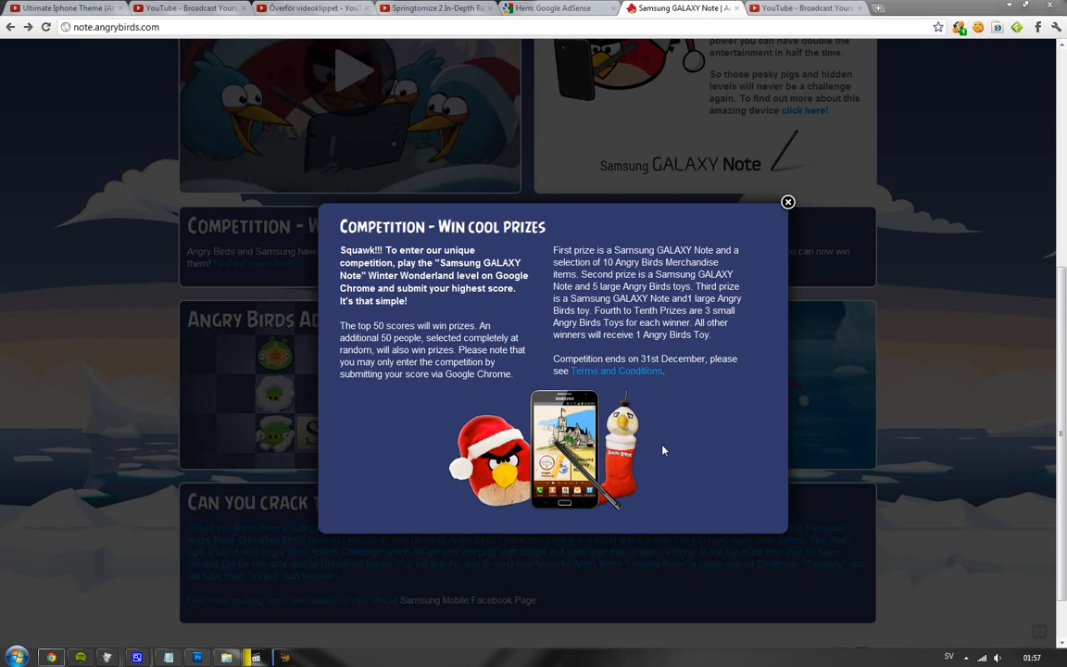
pyautogui.moveTo(809, 358)
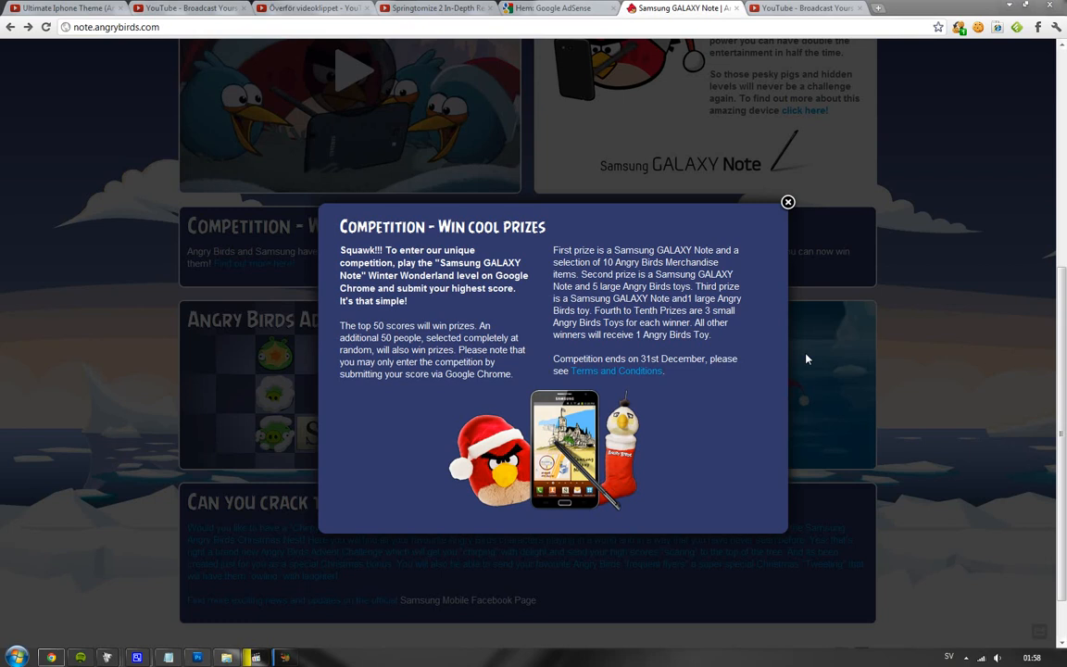
pyautogui.moveTo(915, 152)
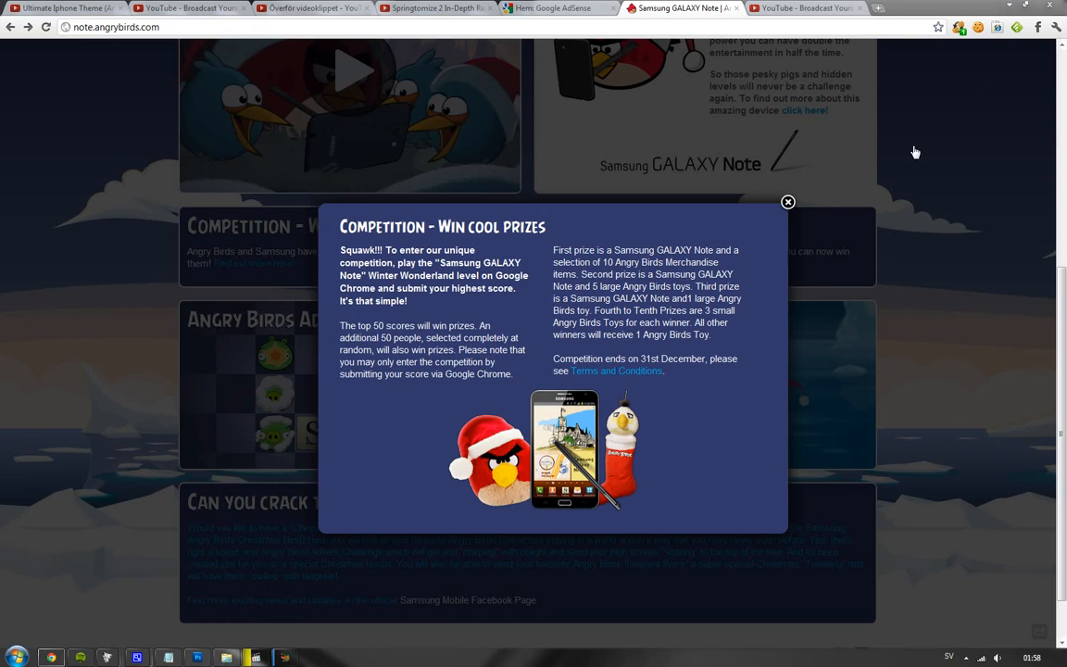
# - Close the competition prize details, then view the full top players list and close it
pyautogui.click(788, 202)
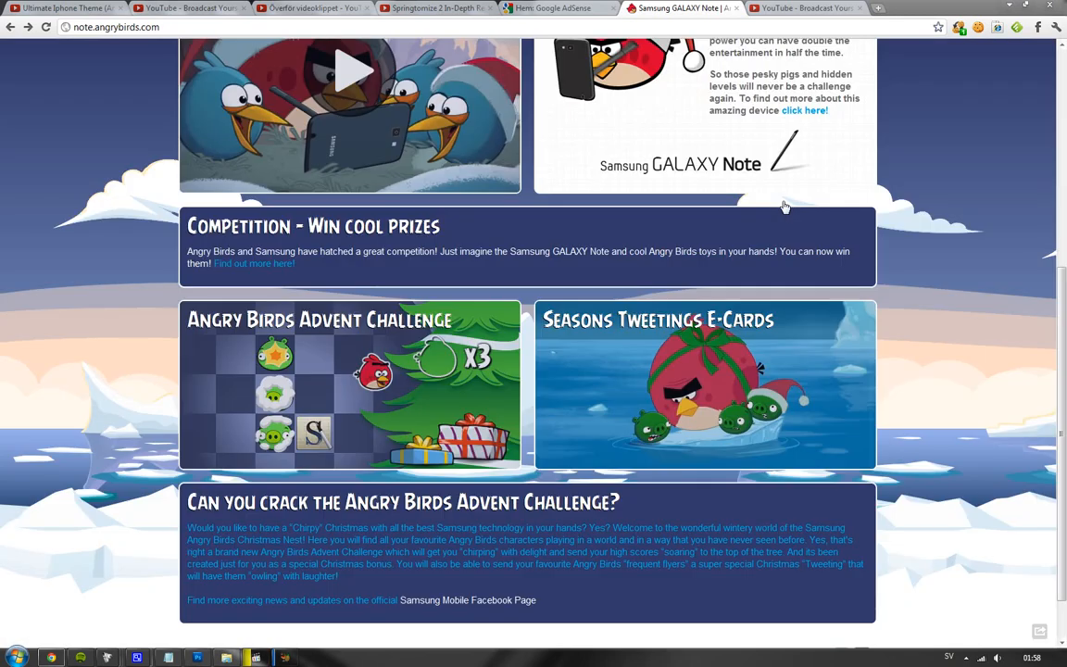
pyautogui.scroll(3)
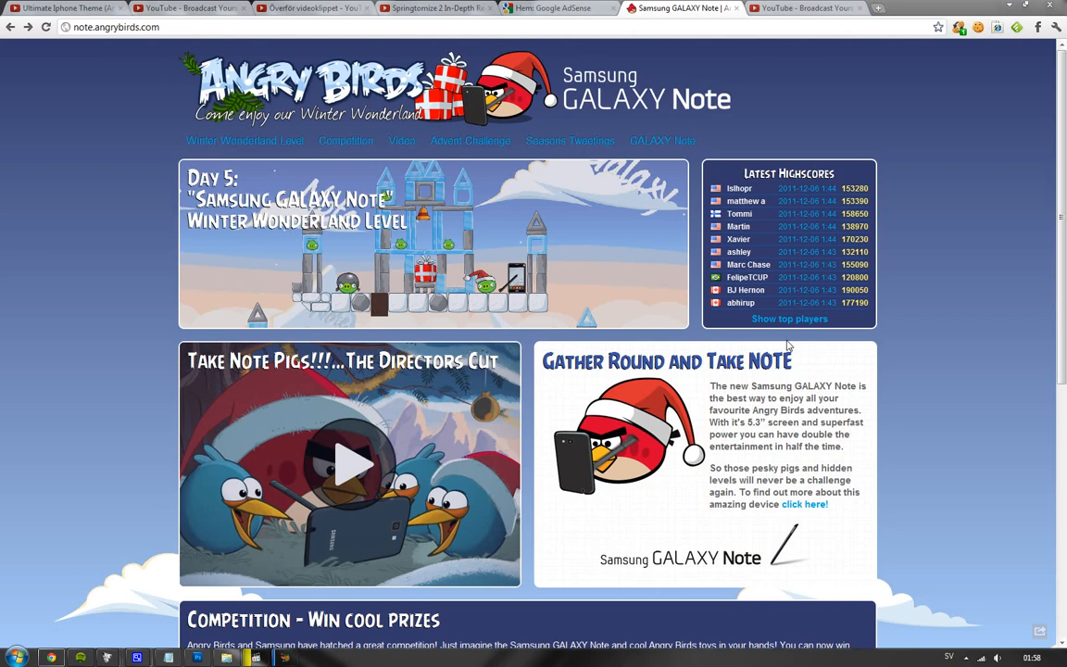
pyautogui.click(789, 319)
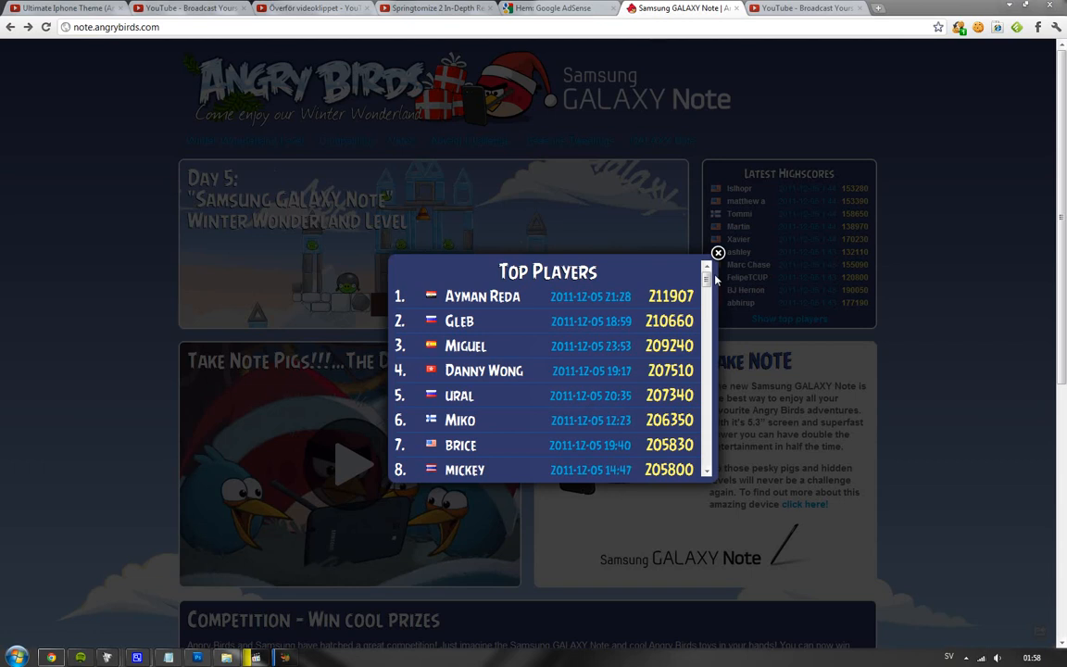
pyautogui.click(718, 253)
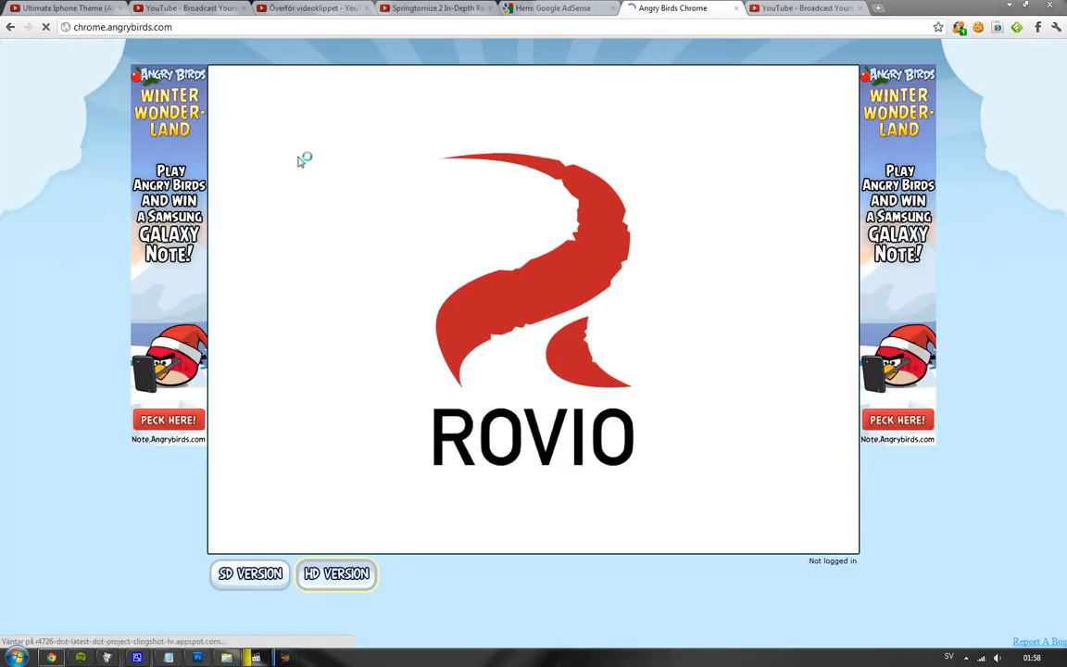
# - Load the SD version of the game and dismiss the login prompt to play offline
pyautogui.click(249, 574)
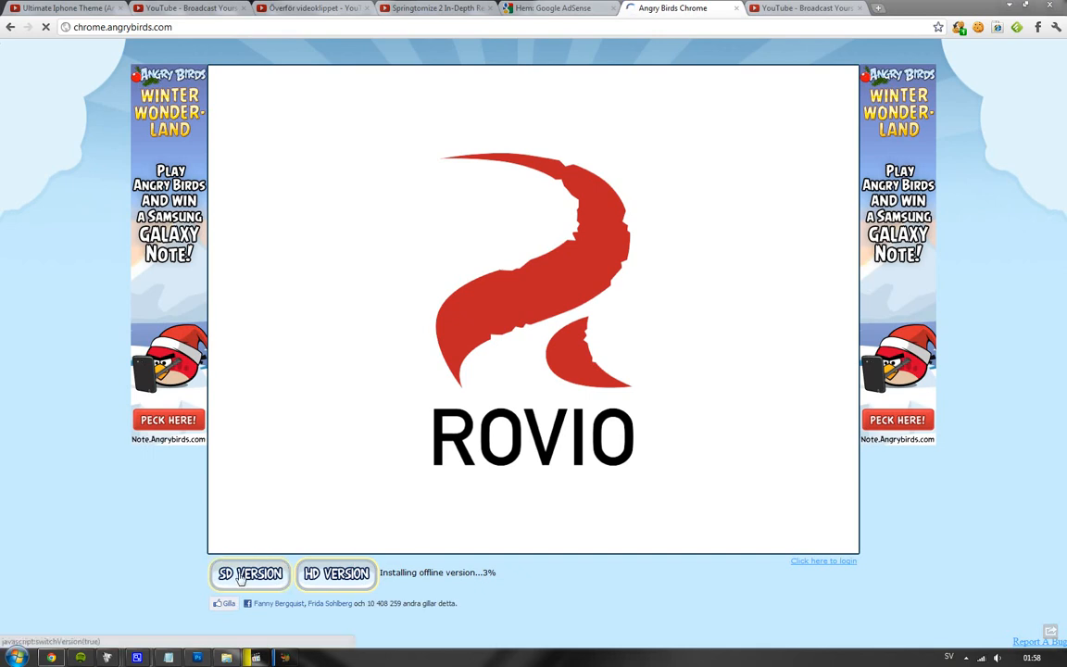
pyautogui.click(249, 574)
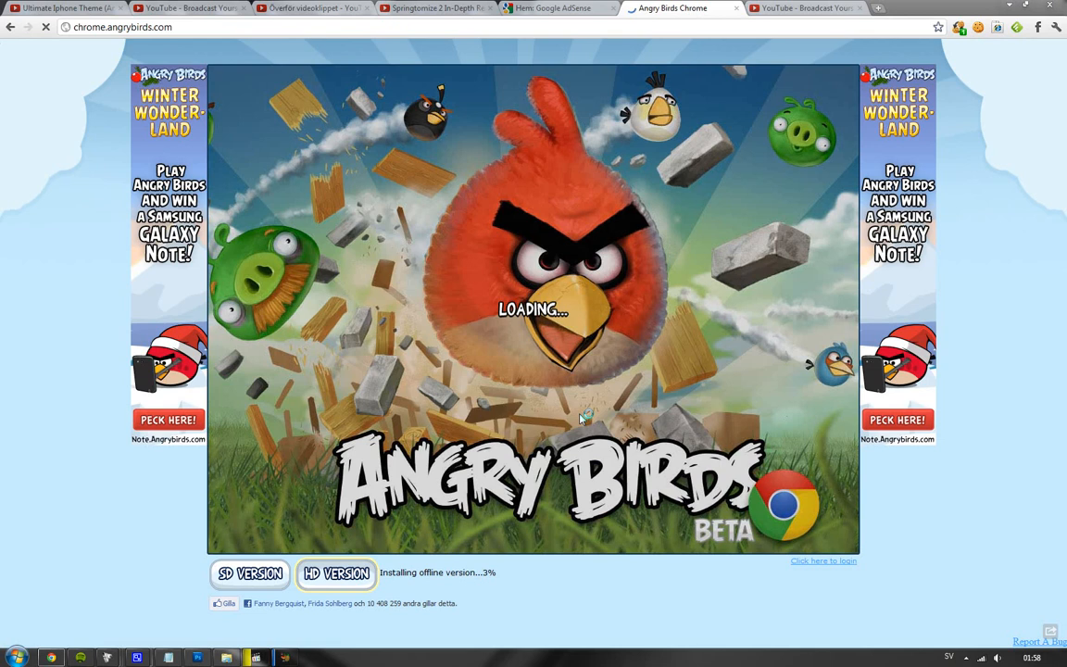
pyautogui.moveTo(534, 583)
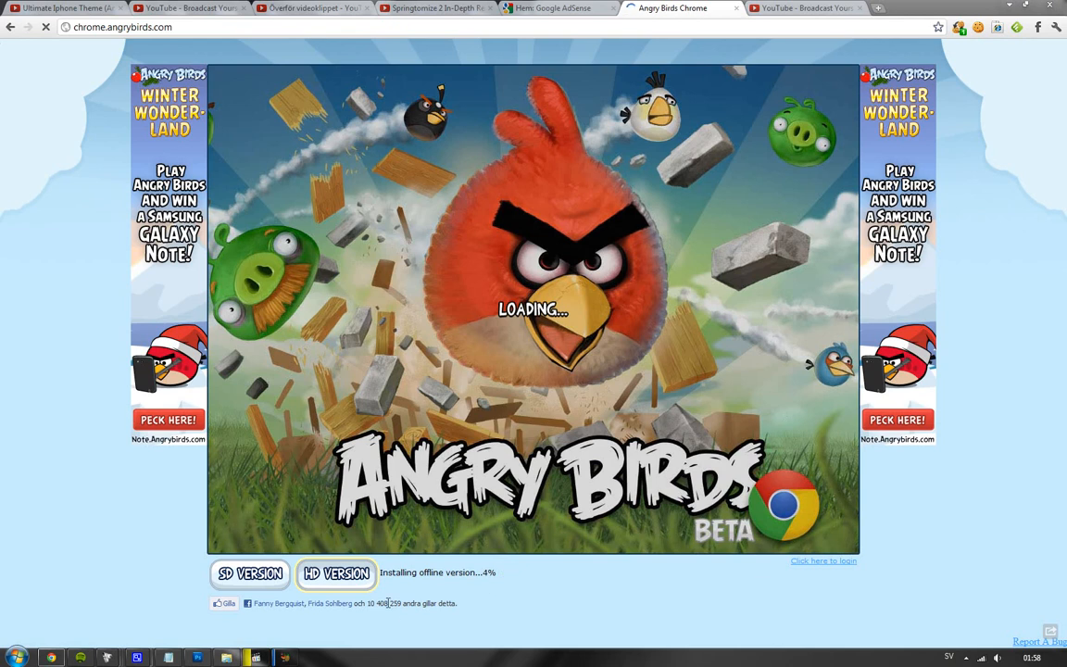
pyautogui.moveTo(535, 584)
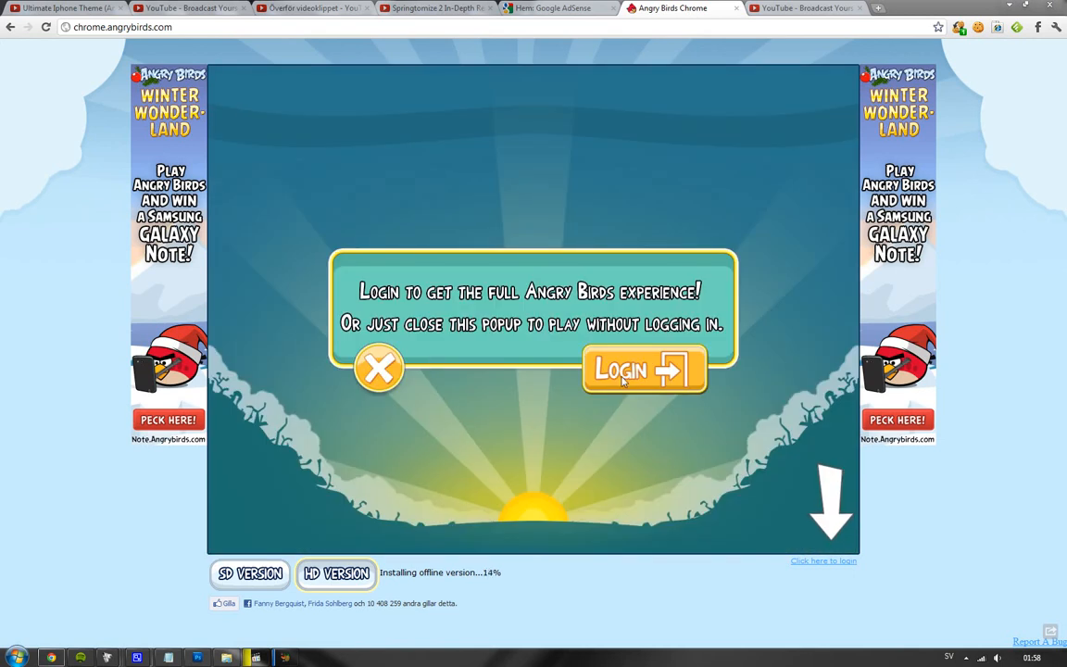
pyautogui.click(644, 370)
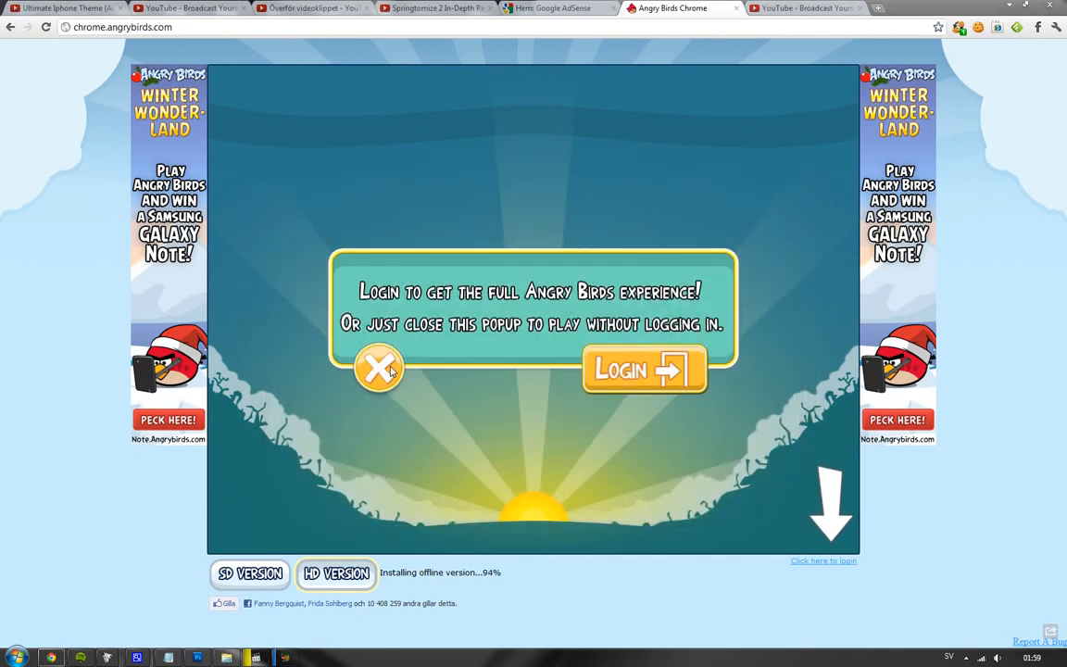
pyautogui.click(379, 369)
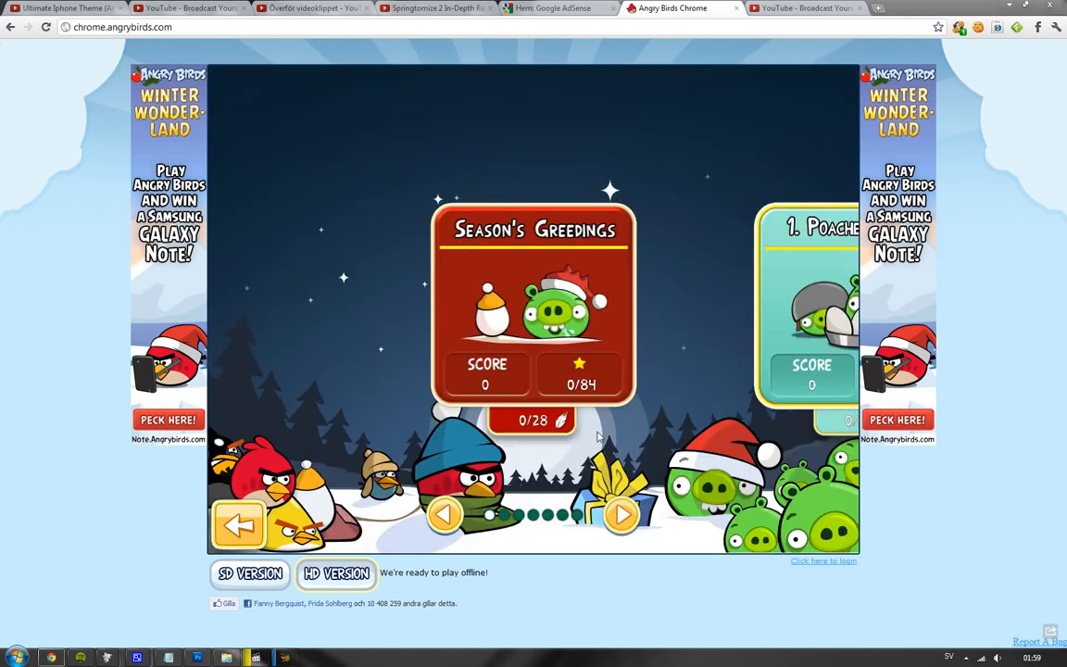
# - Page through the episode carousel past Mighty Hoax back to Season's Greedings
pyautogui.click(620, 514)
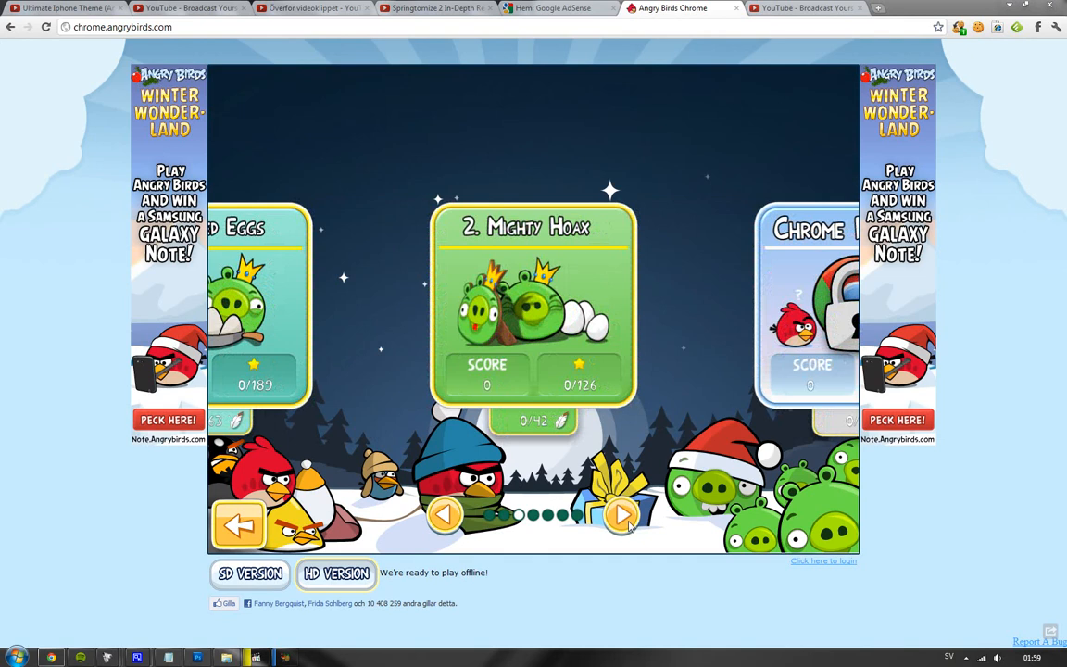
pyautogui.click(445, 515)
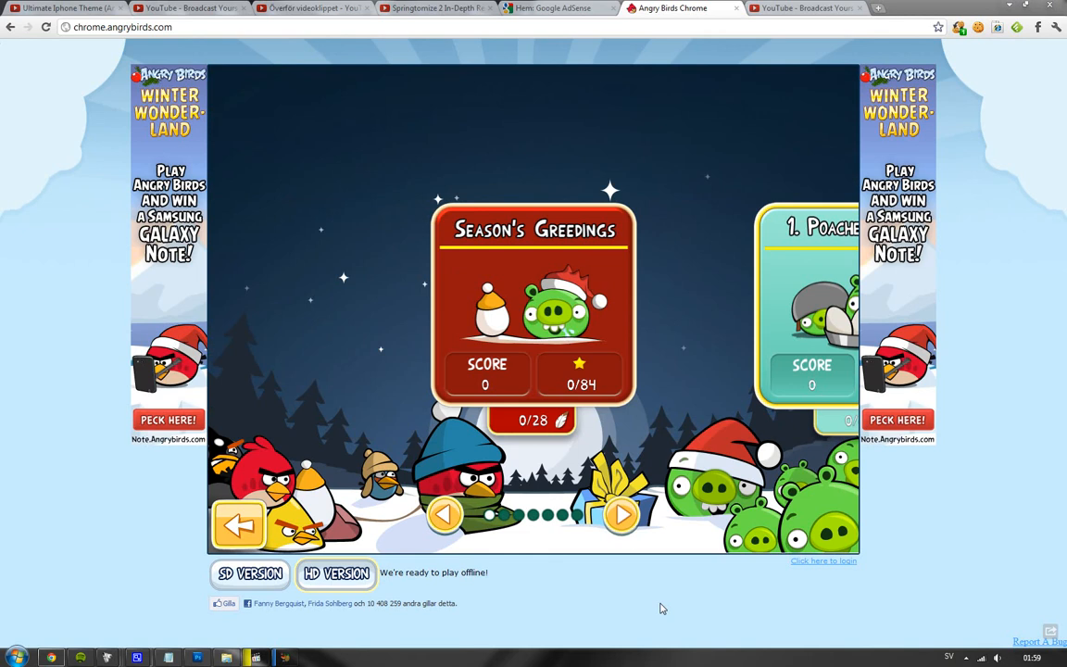
pyautogui.moveTo(659, 593)
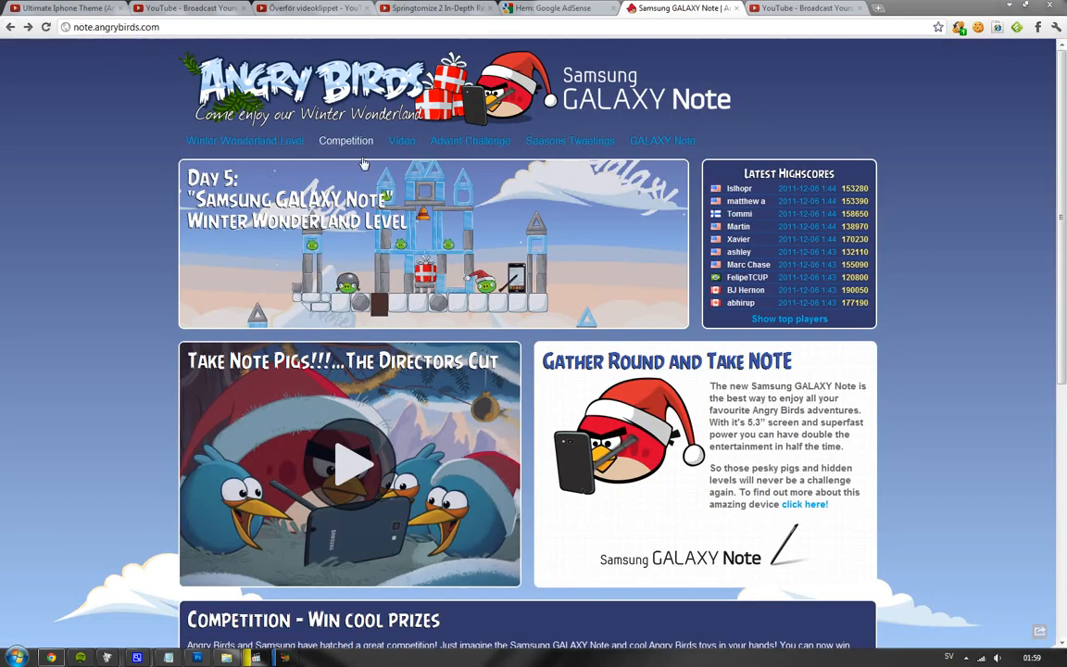
pyautogui.click(346, 139)
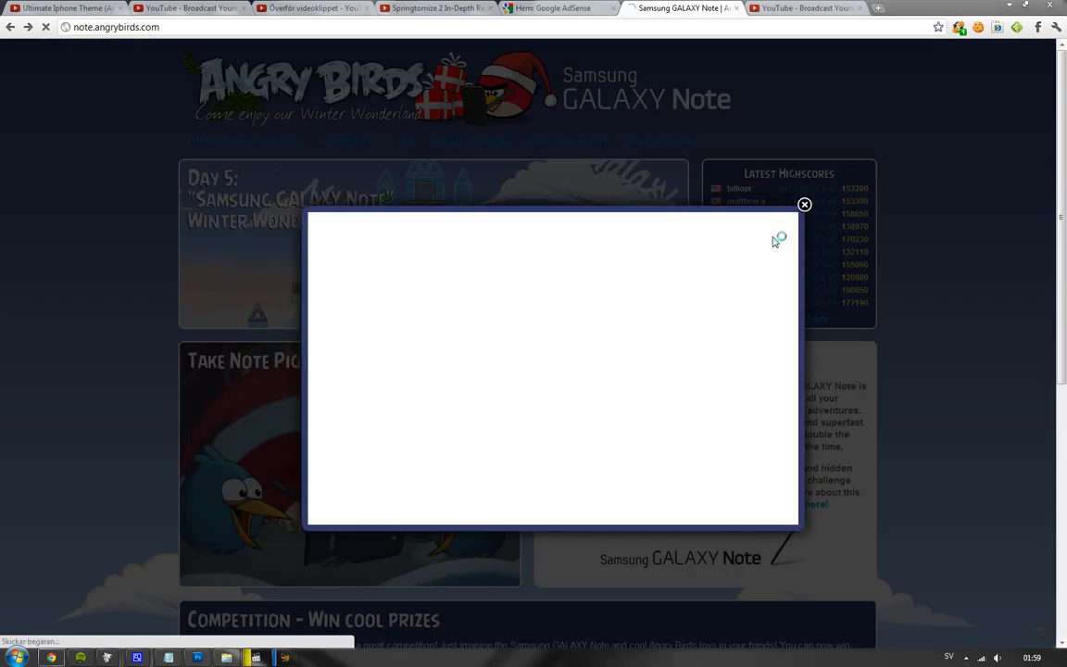
pyautogui.click(804, 204)
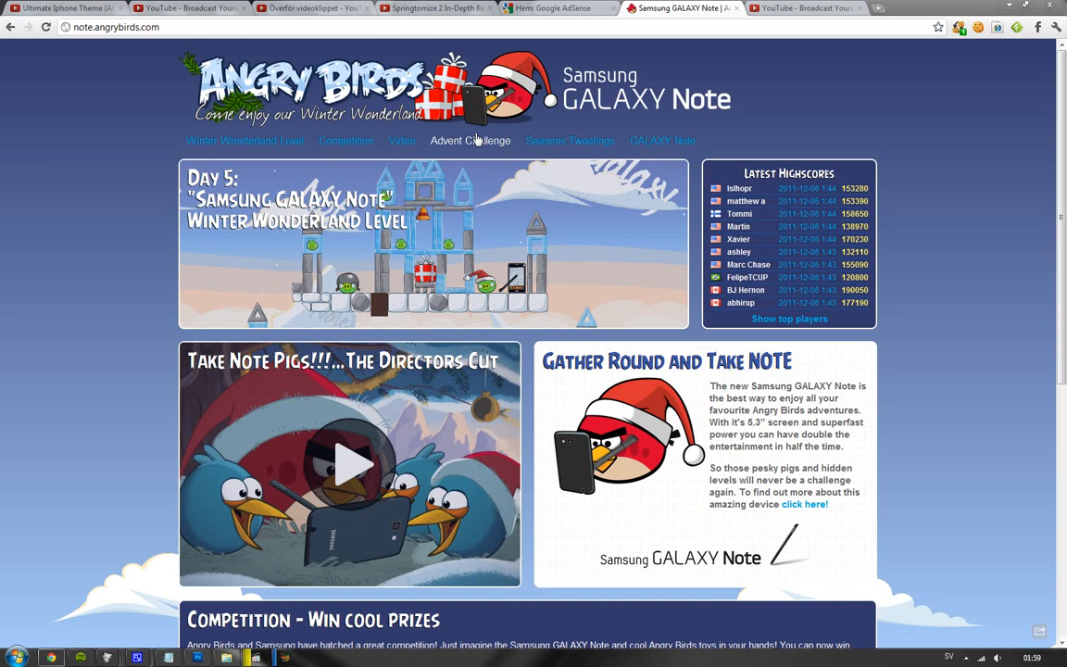
pyautogui.click(470, 140)
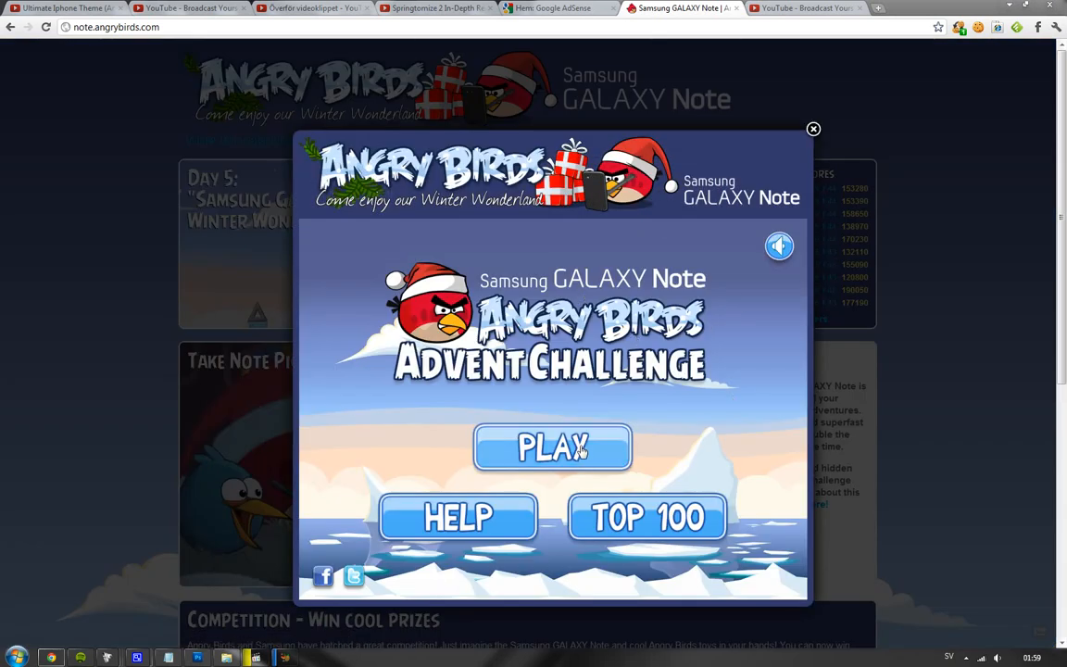
pyautogui.click(552, 447)
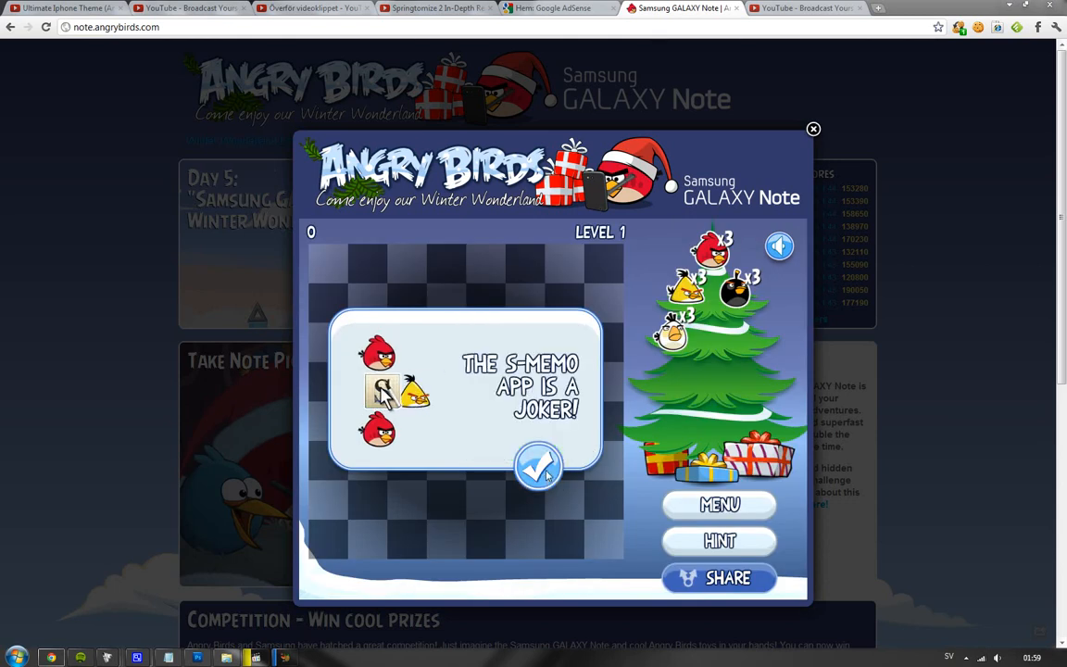
pyautogui.click(538, 466)
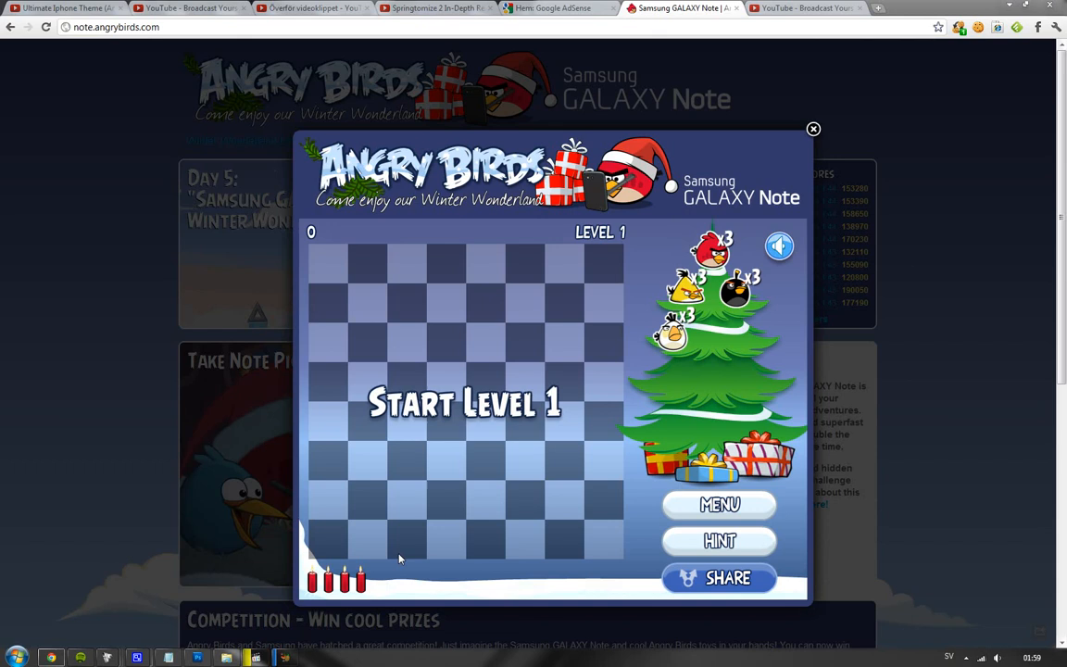
pyautogui.click(463, 402)
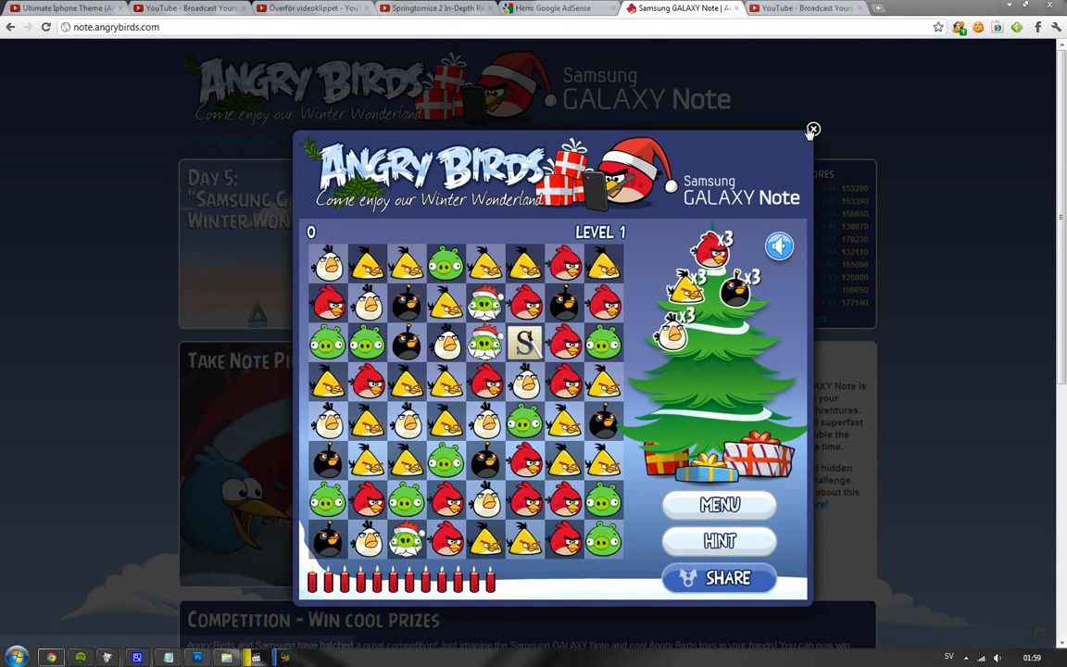
pyautogui.click(813, 129)
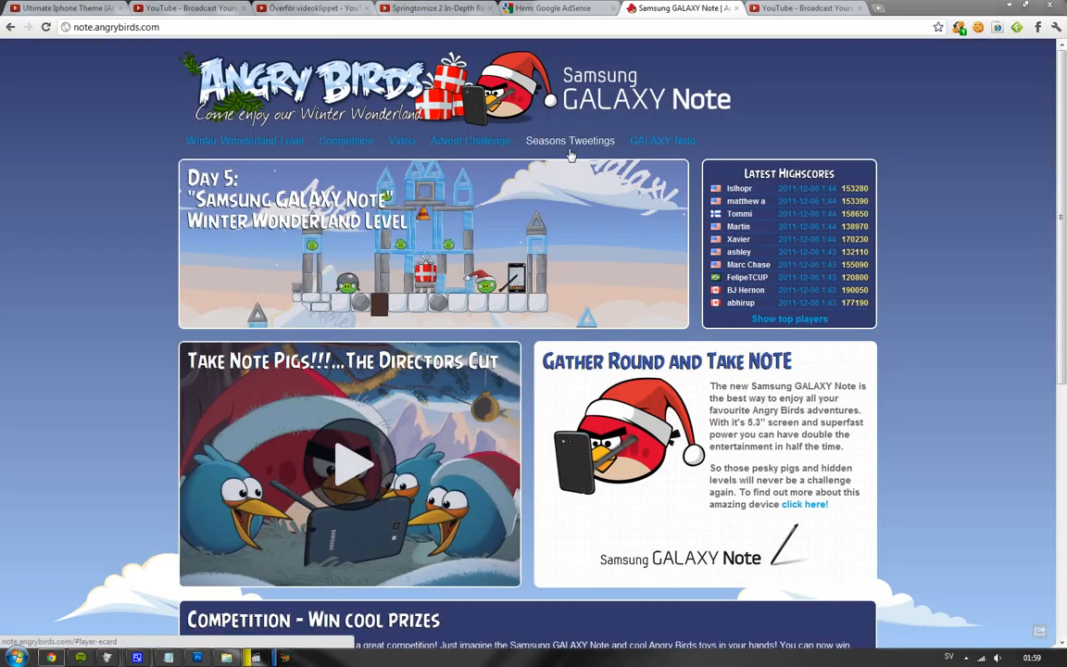
pyautogui.click(570, 140)
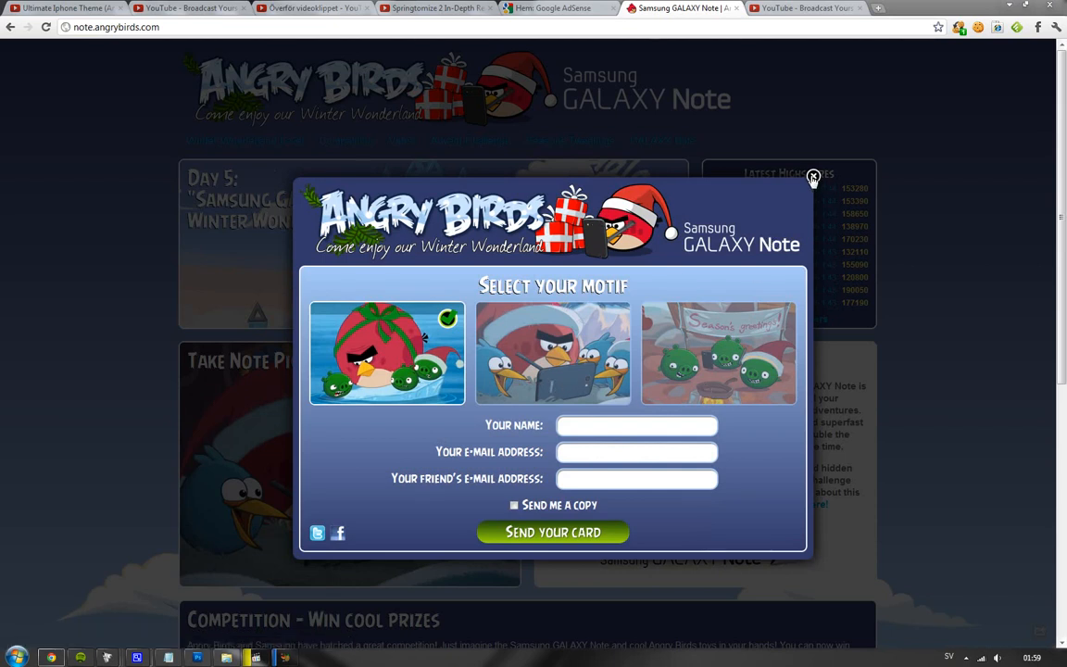
pyautogui.click(813, 176)
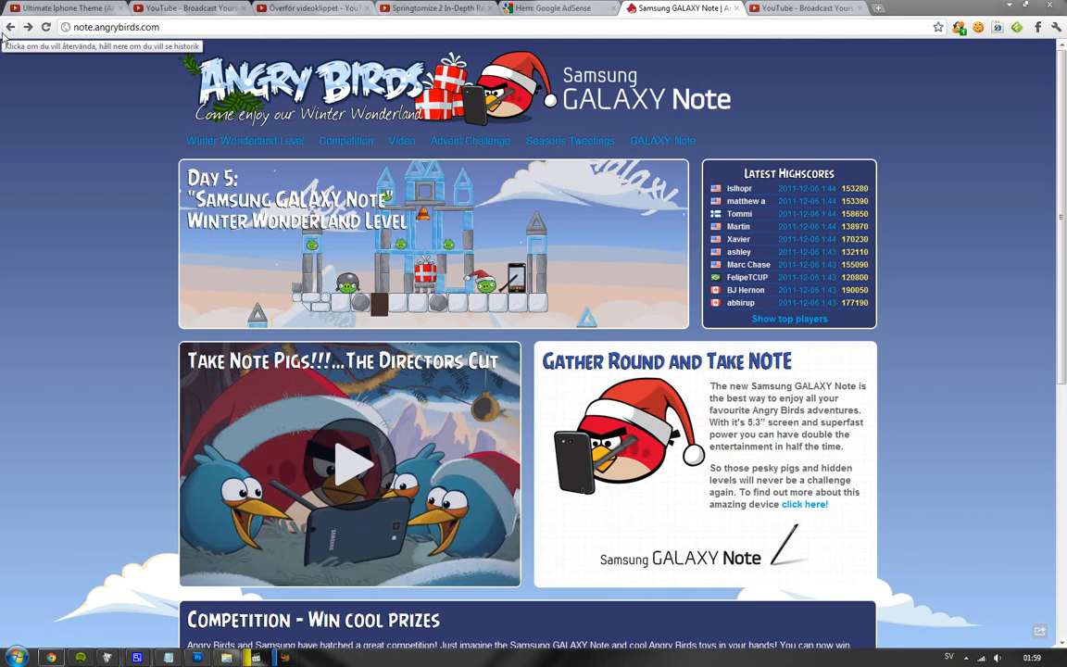
pyautogui.scroll(-3)
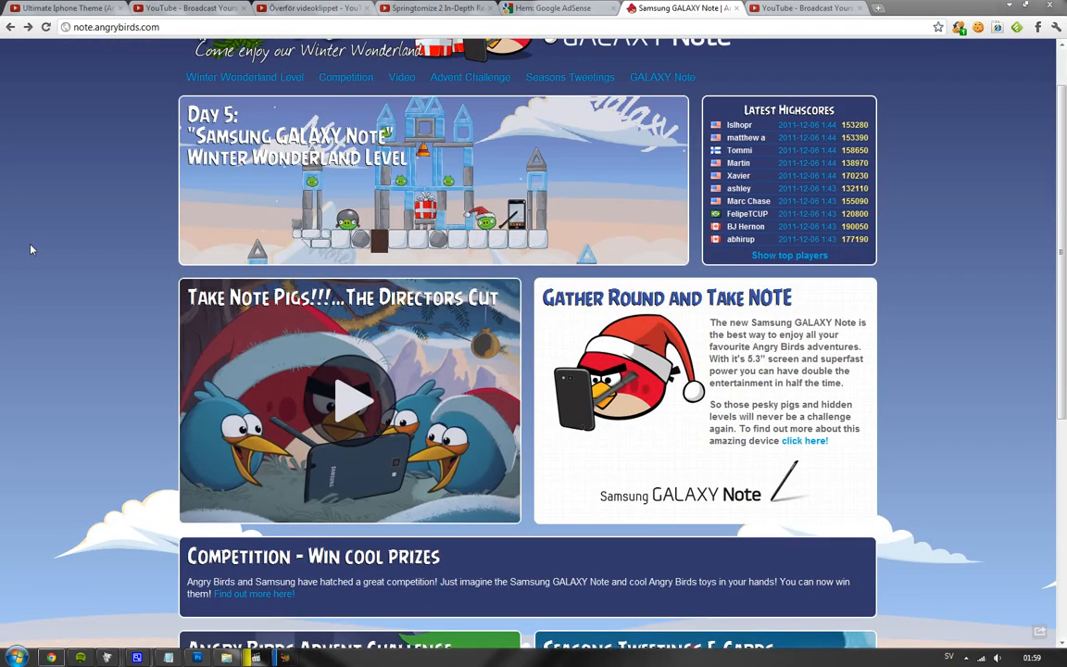
pyautogui.scroll(-3)
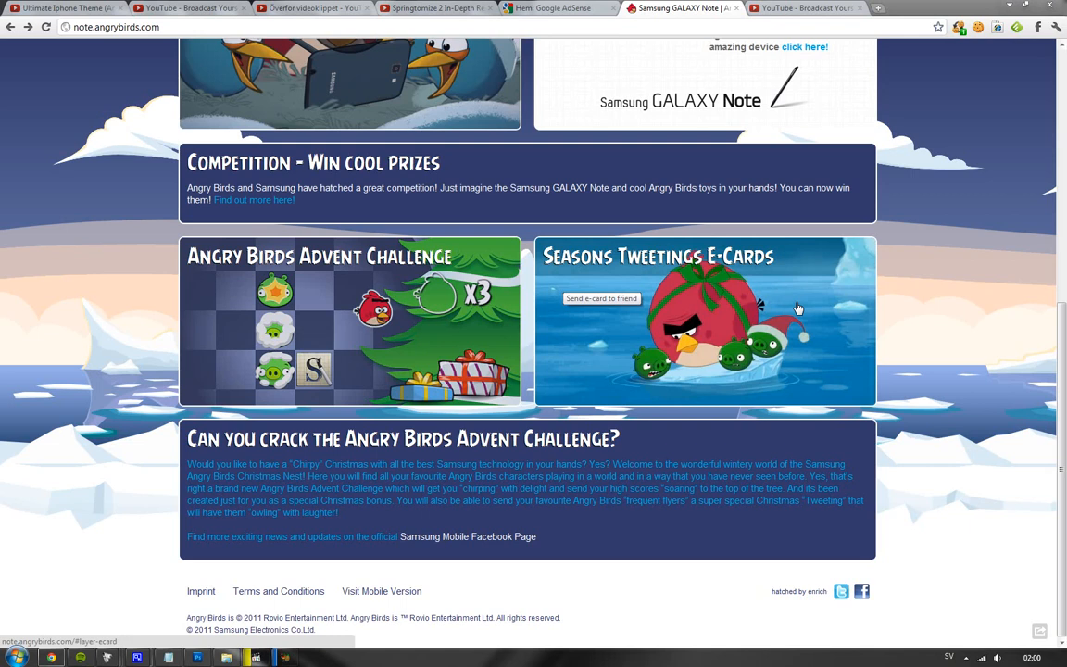
pyautogui.moveTo(569, 280)
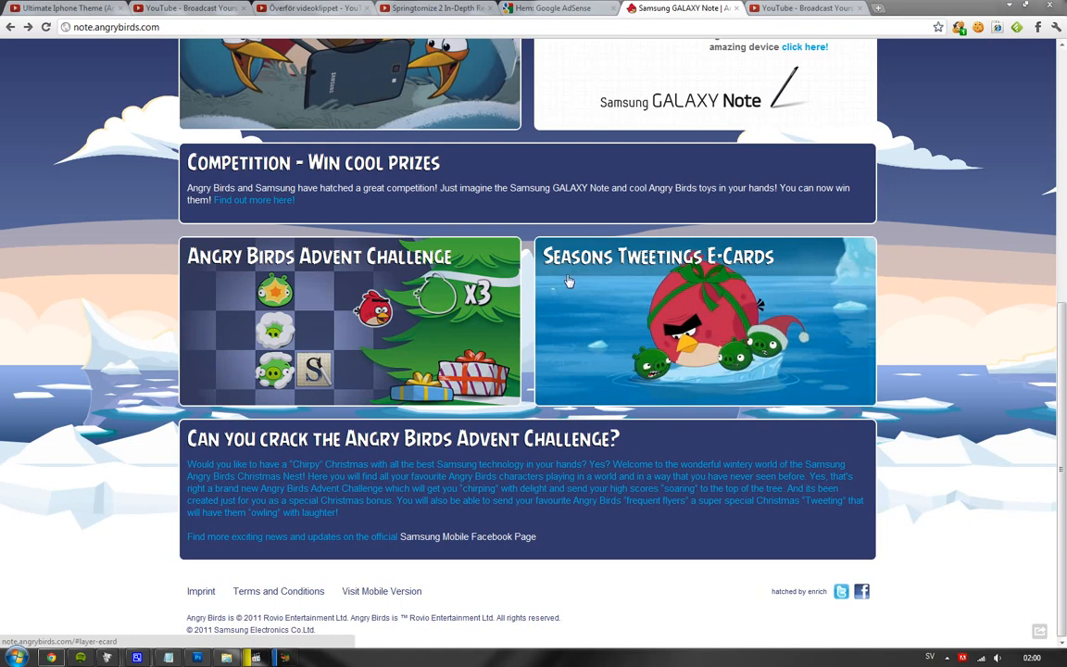
pyautogui.moveTo(702, 283)
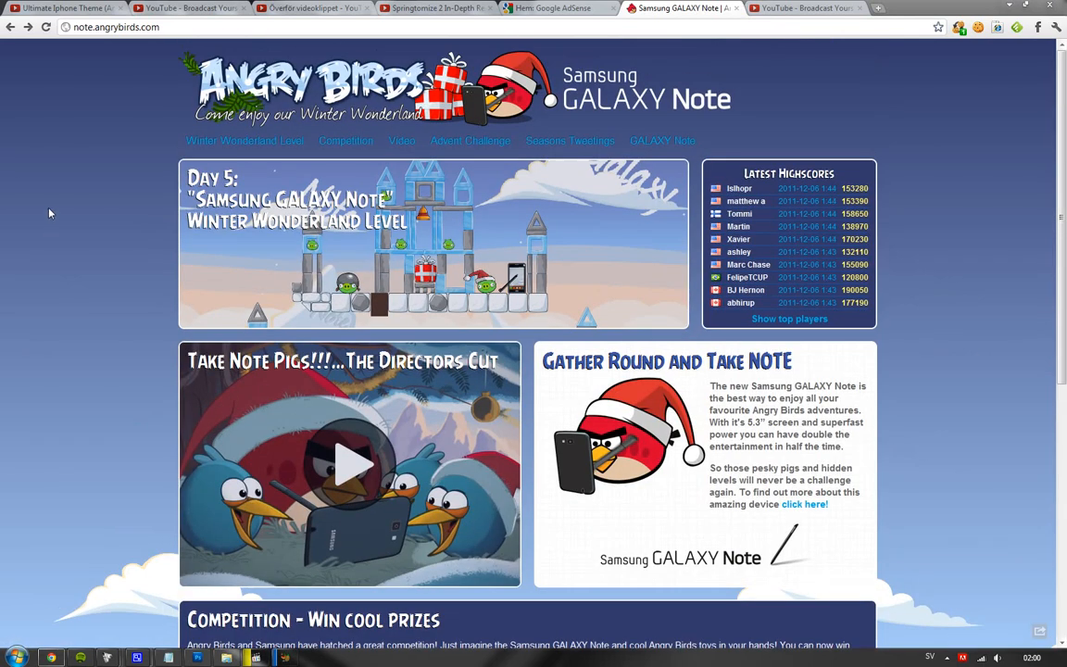
pyautogui.moveTo(324, 400)
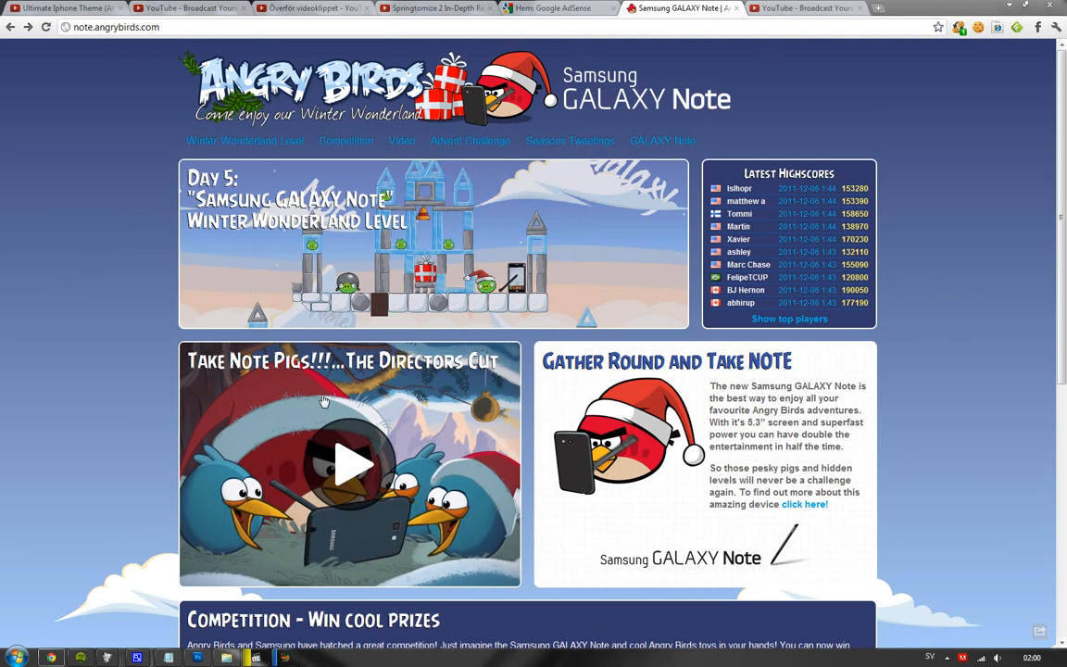